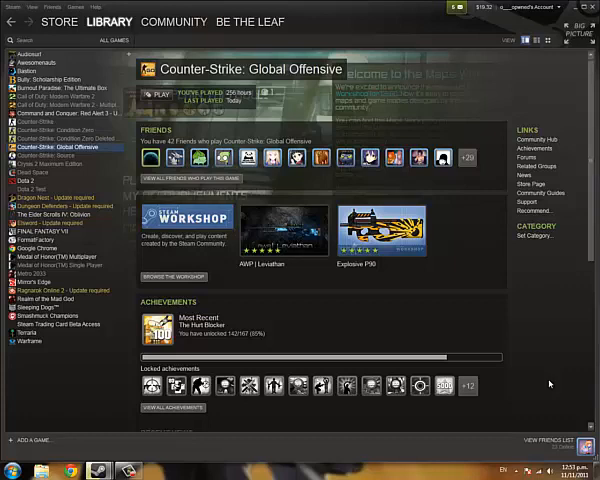
{"action": "mouse_move", "coordinate": [480, 375]}
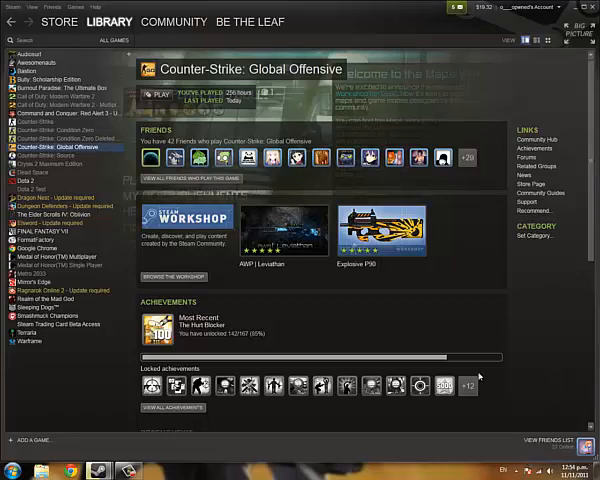
{"action": "mouse_move", "coordinate": [540, 396]}
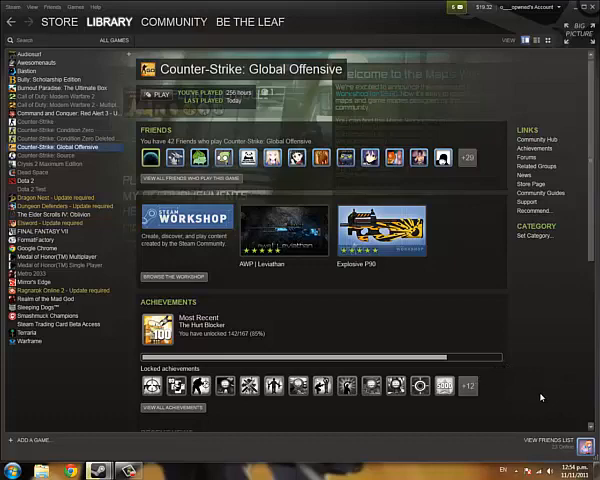
{"action": "left_click", "coordinate": [570, 469]}
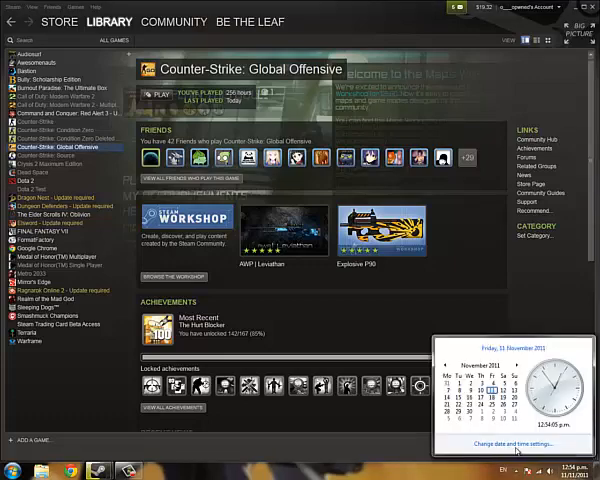
{"action": "left_click", "coordinate": [515, 442]}
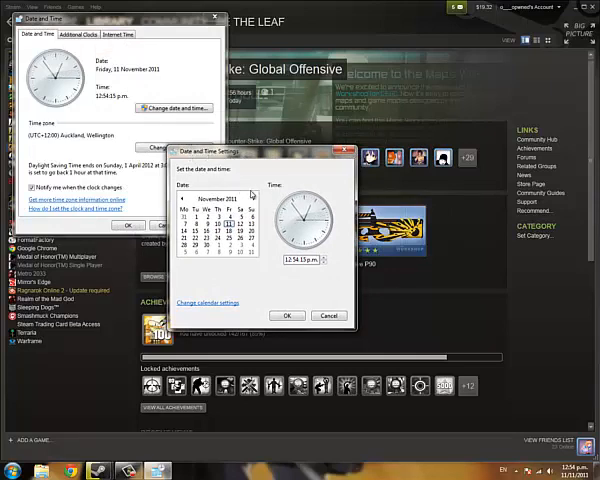
{"action": "left_click", "coordinate": [253, 197]}
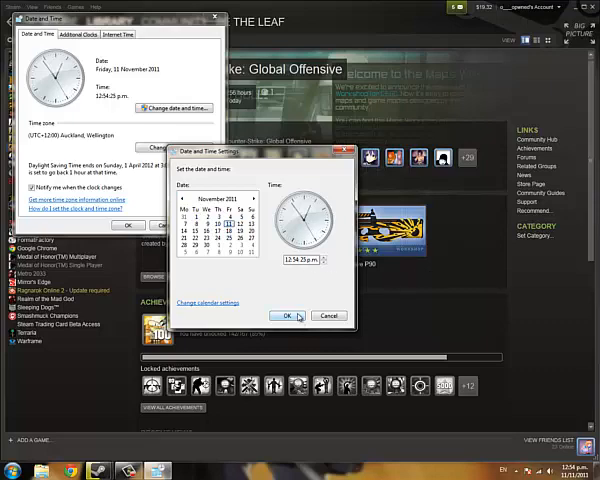
{"action": "left_click", "coordinate": [282, 316]}
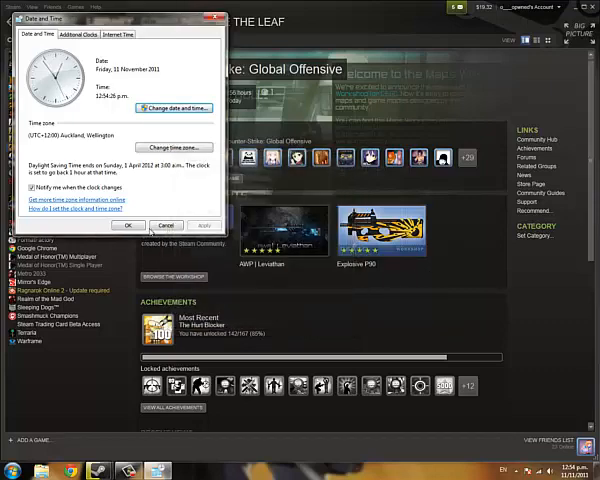
{"action": "left_click", "coordinate": [129, 224]}
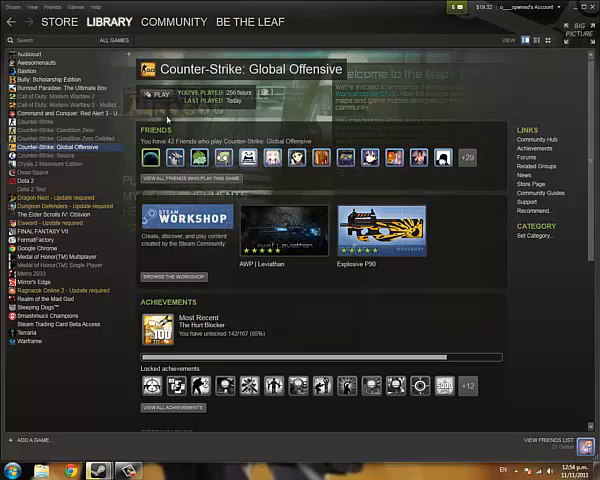
{"action": "mouse_move", "coordinate": [408, 296]}
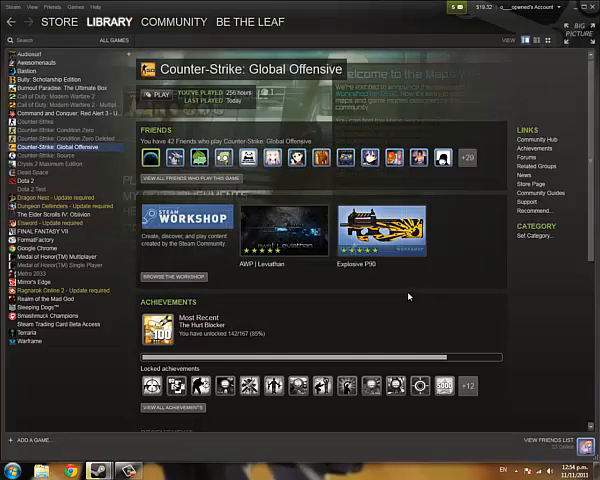
{"action": "mouse_move", "coordinate": [497, 252]}
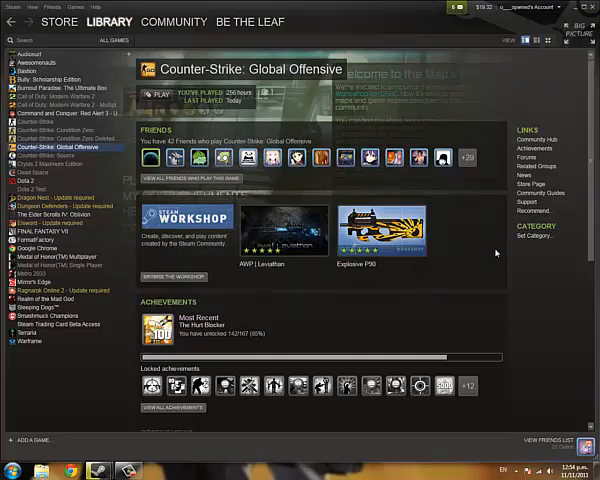
{"action": "mouse_move", "coordinate": [420, 308]}
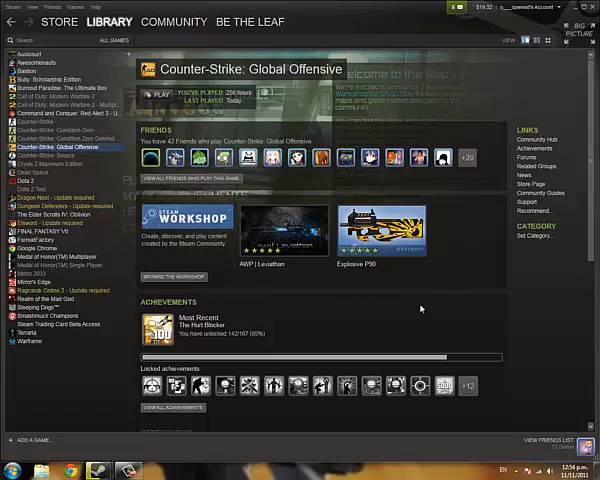
{"action": "mouse_move", "coordinate": [431, 314]}
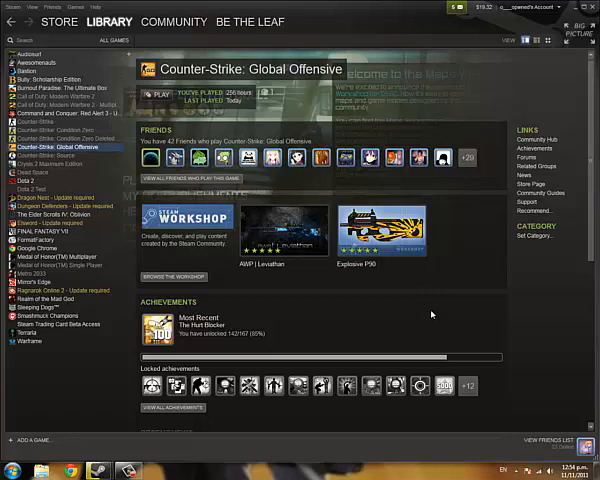
{"action": "mouse_move", "coordinate": [420, 316]}
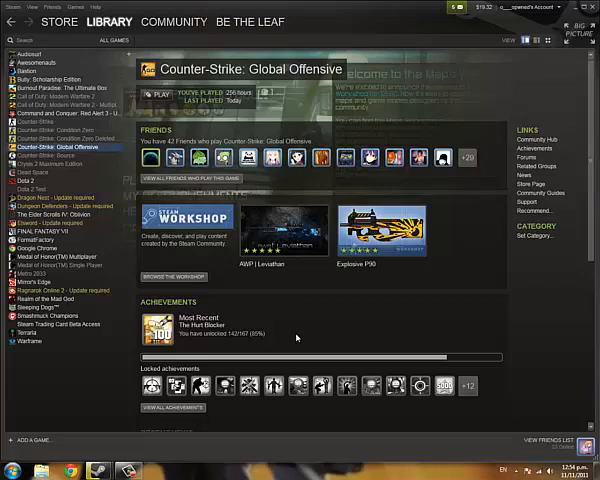
{"action": "mouse_move", "coordinate": [497, 267]}
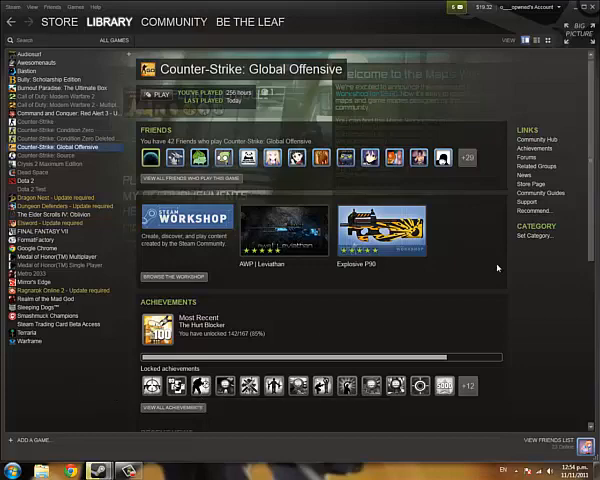